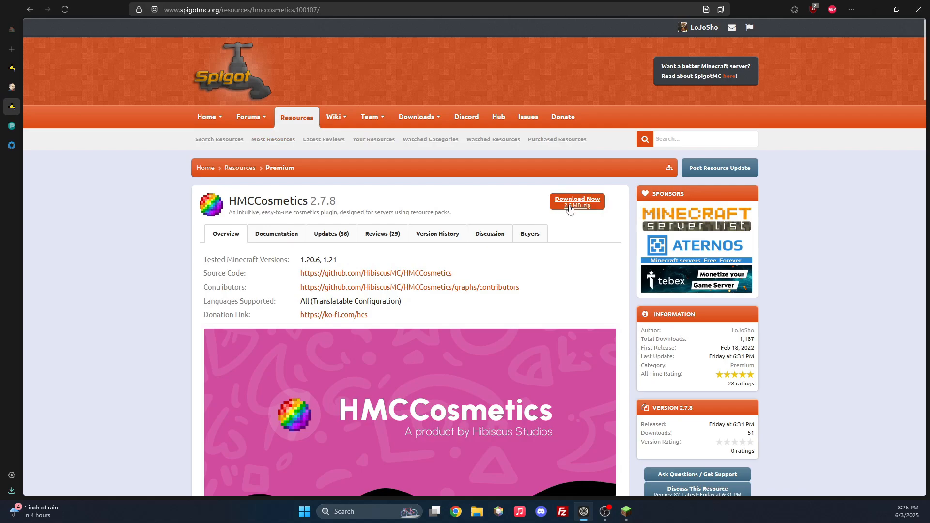
- Save the HMCCosmetics 2.7.8 zip to Downloads and start downloading the ProtocolLib jar
click(576, 199)
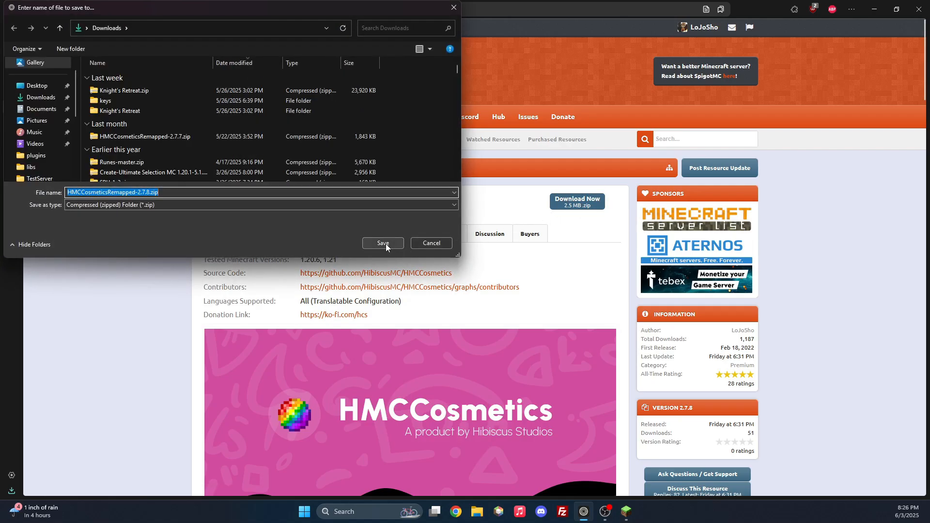
click(382, 243)
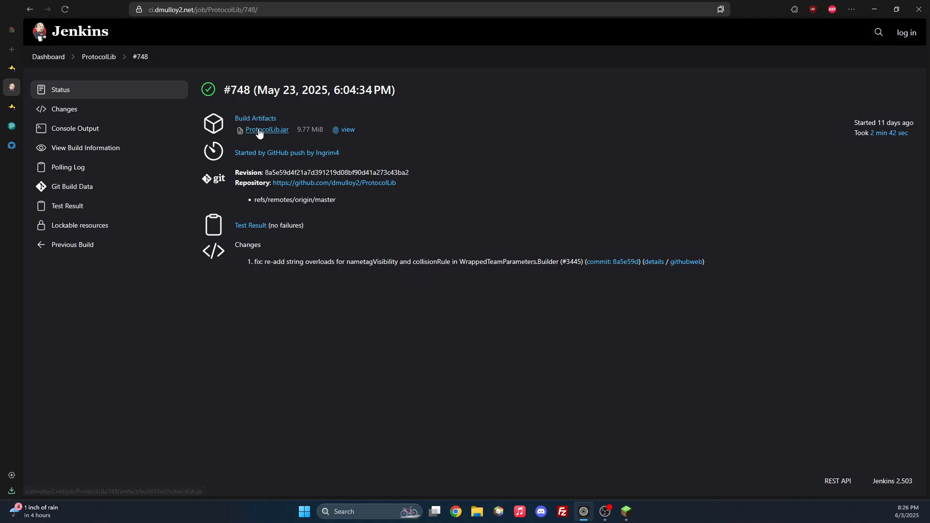
click(267, 129)
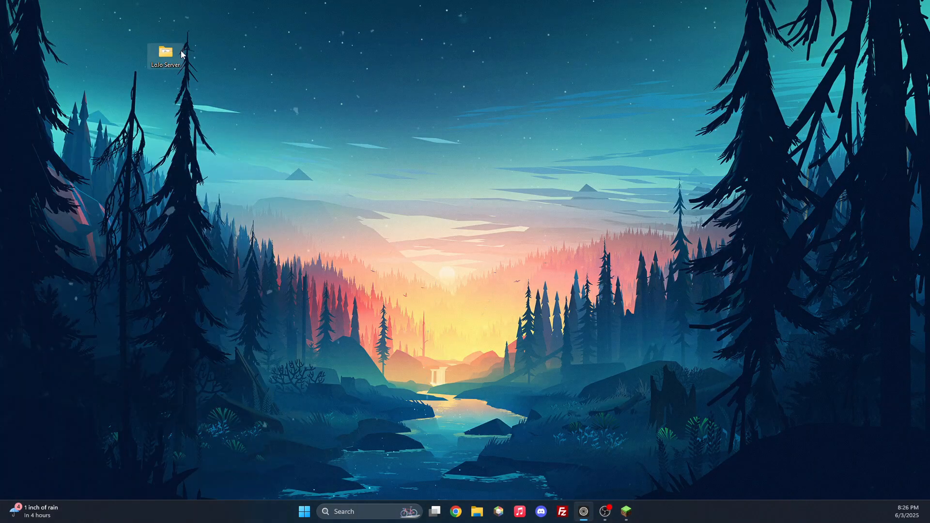
- Open the LoJo Server plugins folder with a second Downloads window beside it
double_click(165, 51)
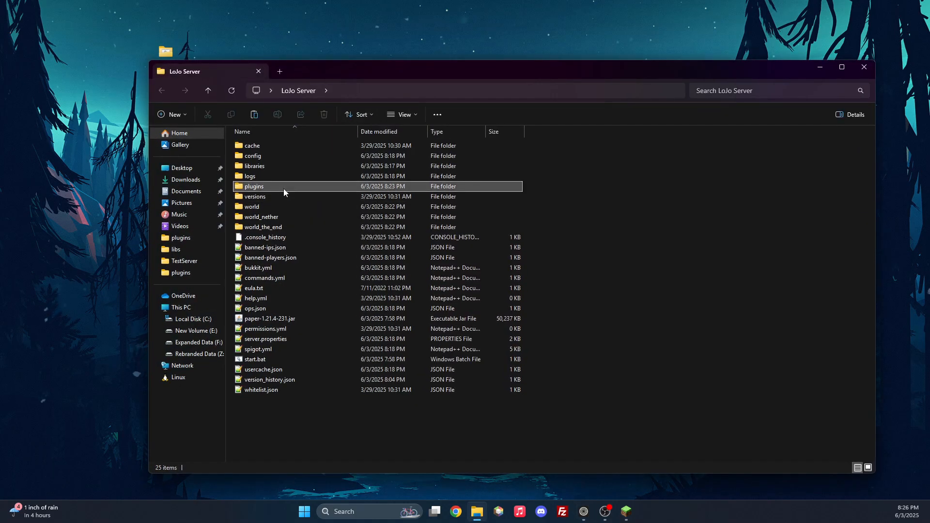
double_click(254, 186)
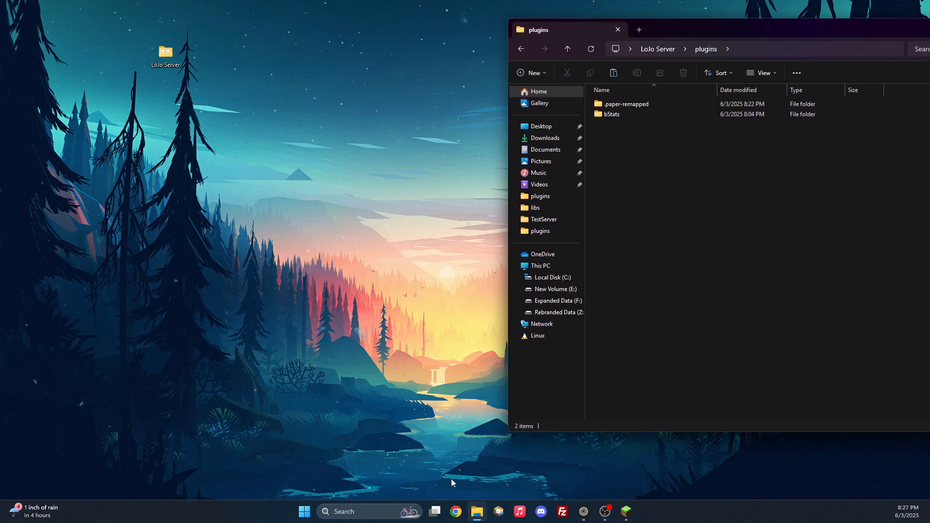
right_click(476, 512)
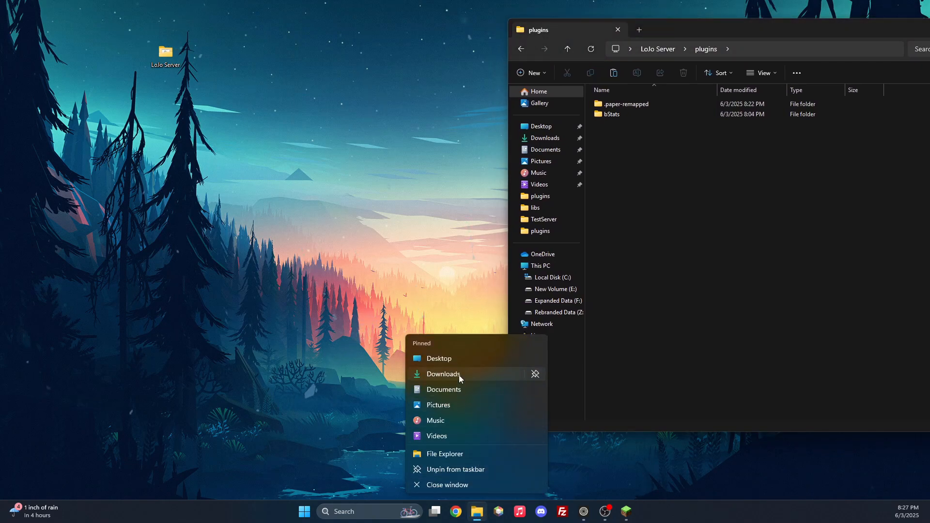
click(442, 373)
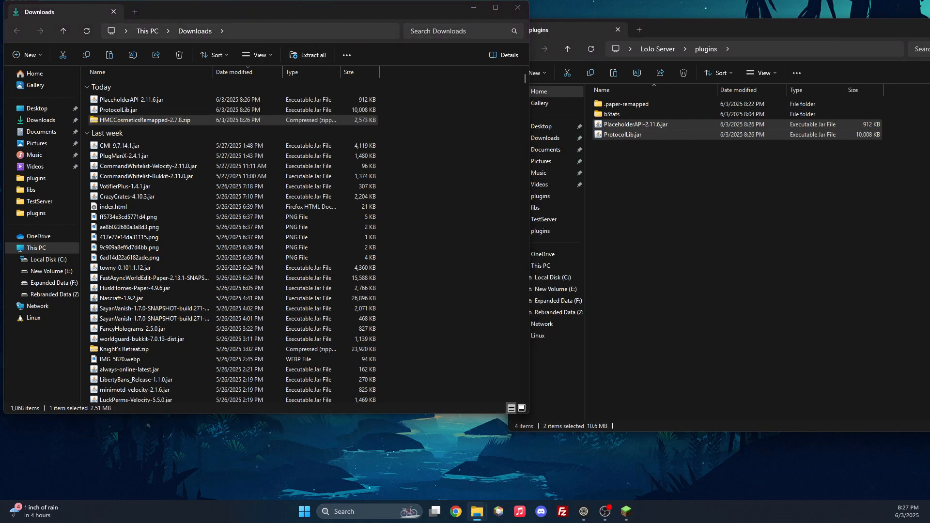
- Extract the HMCCosmetics zip and move HibiscusCommons-0.6.4 and HMCCosmeticsRemapped-2.7.8 jars into plugins
click(307, 55)
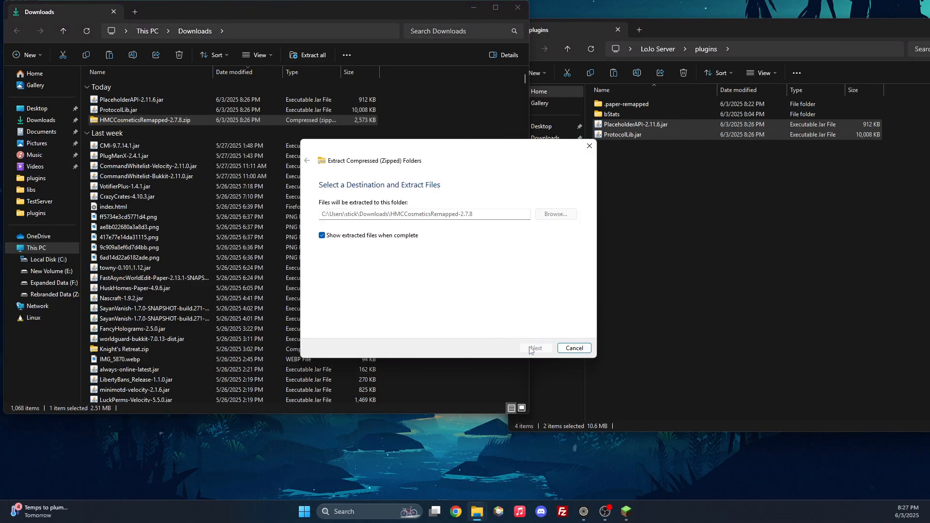
click(534, 348)
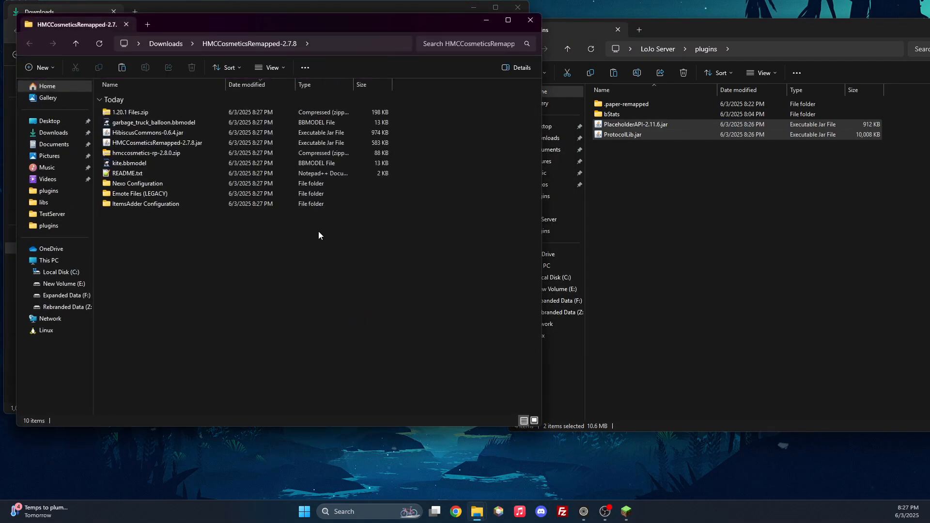
click(145, 203)
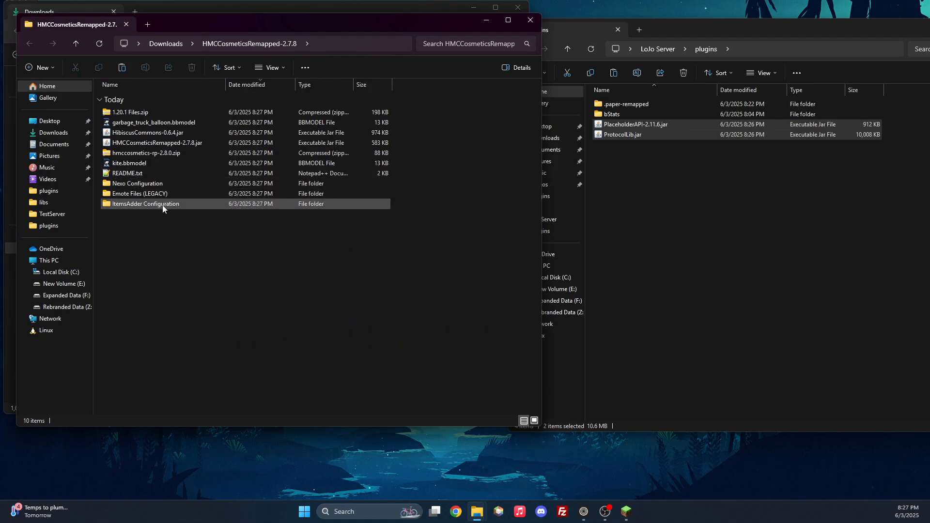
click(147, 132)
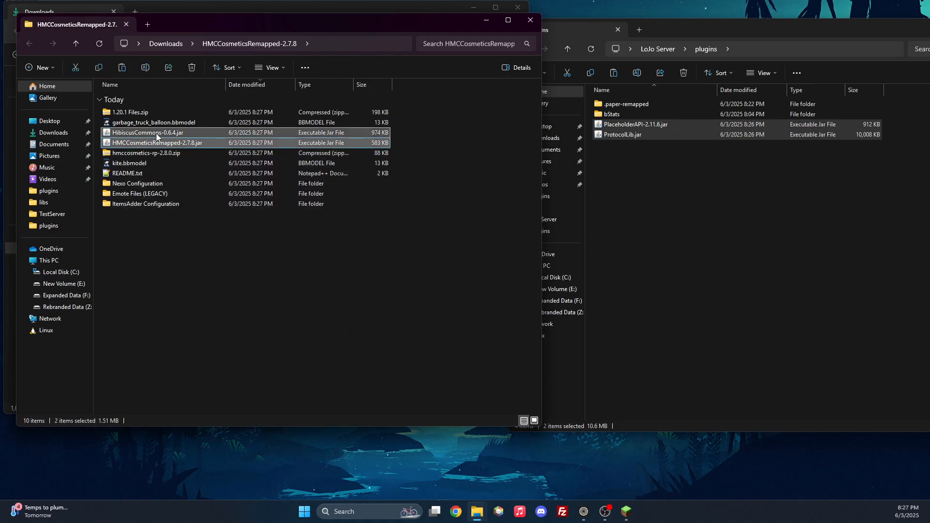
mouse_move(137, 146)
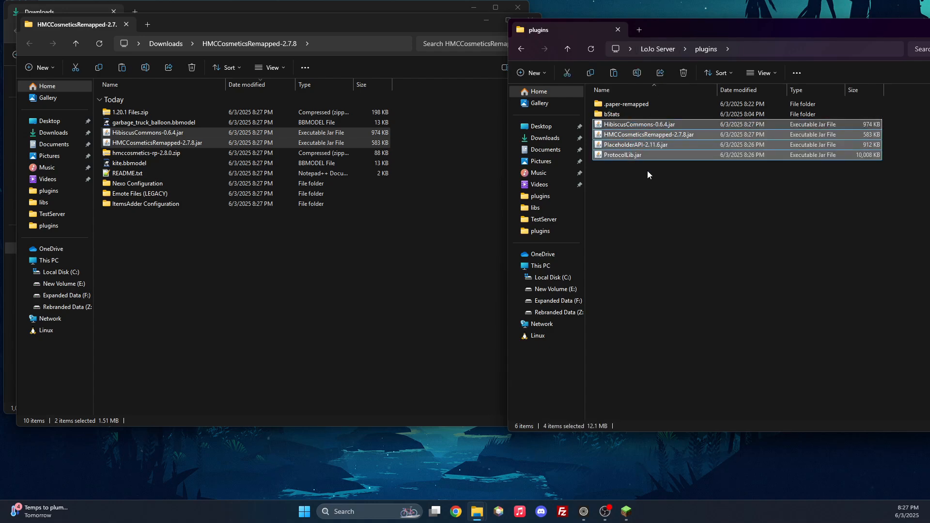
click(566, 48)
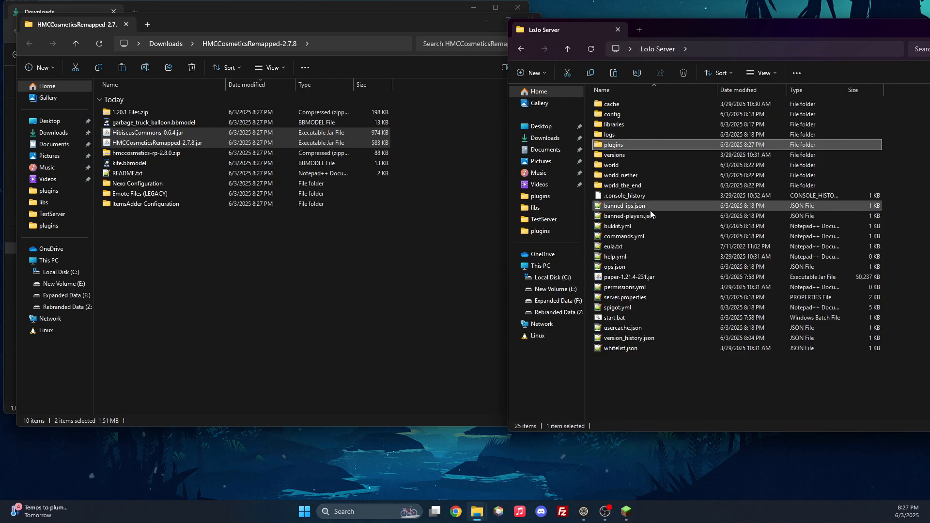
- Launch start.bat to boot the Paper server with HMCCosmetics v2.7.8 enabled
click(615, 317)
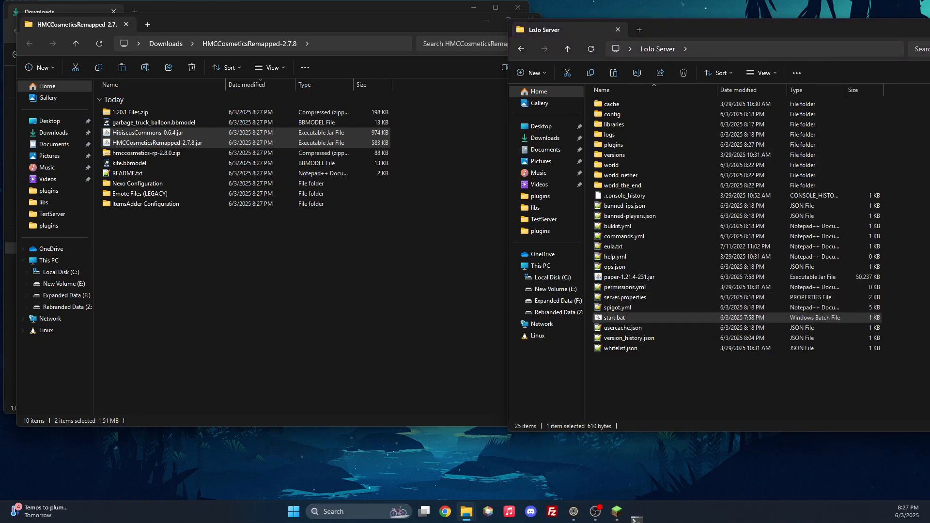
double_click(613, 317)
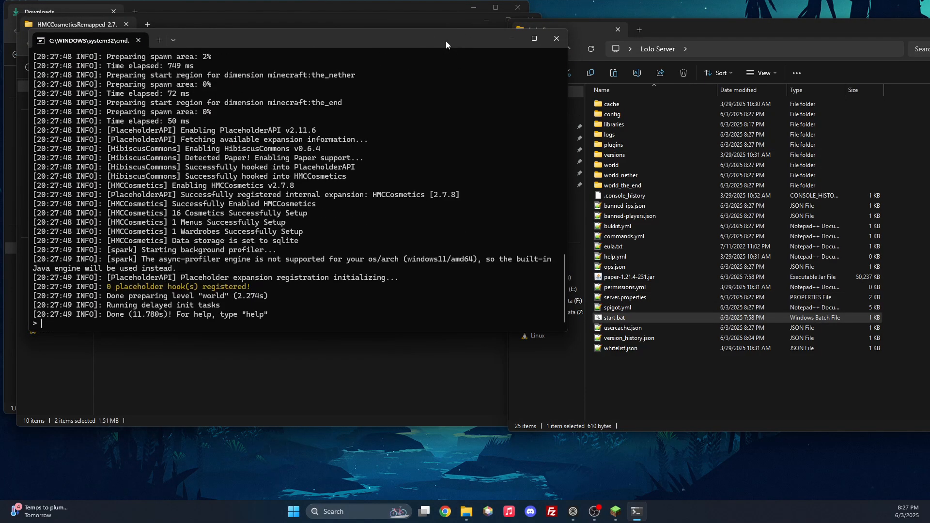
click(615, 512)
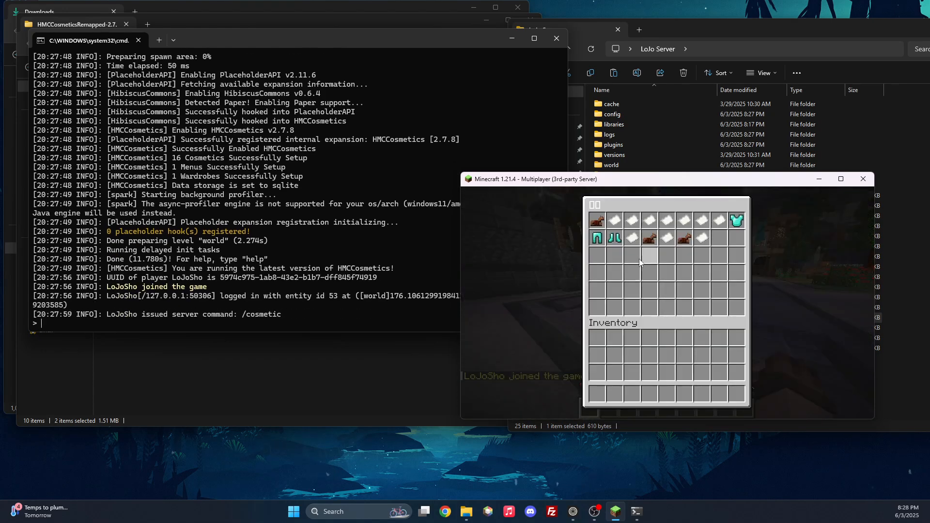
mouse_move(608, 218)
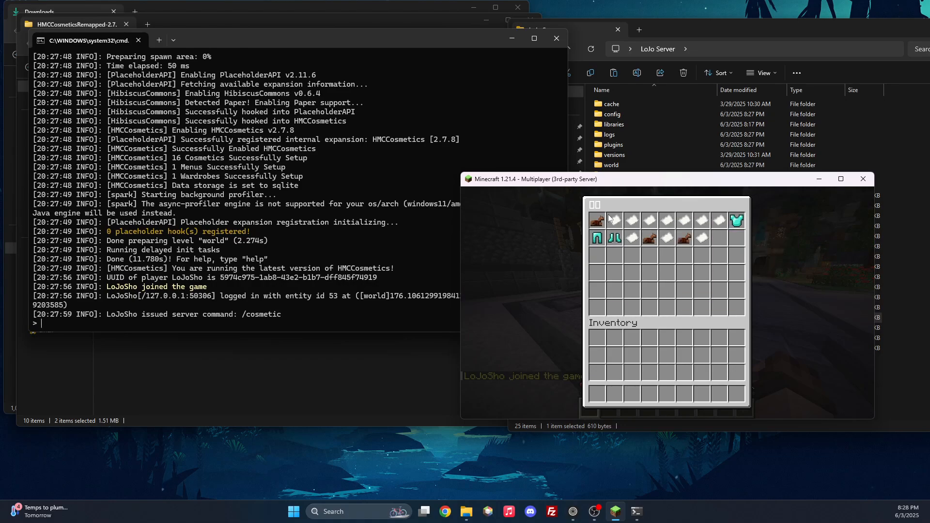
- Close the cosmetics menu and enable the hmccosmetics-rp-2.8.0.zip resource pack
key(Escape)
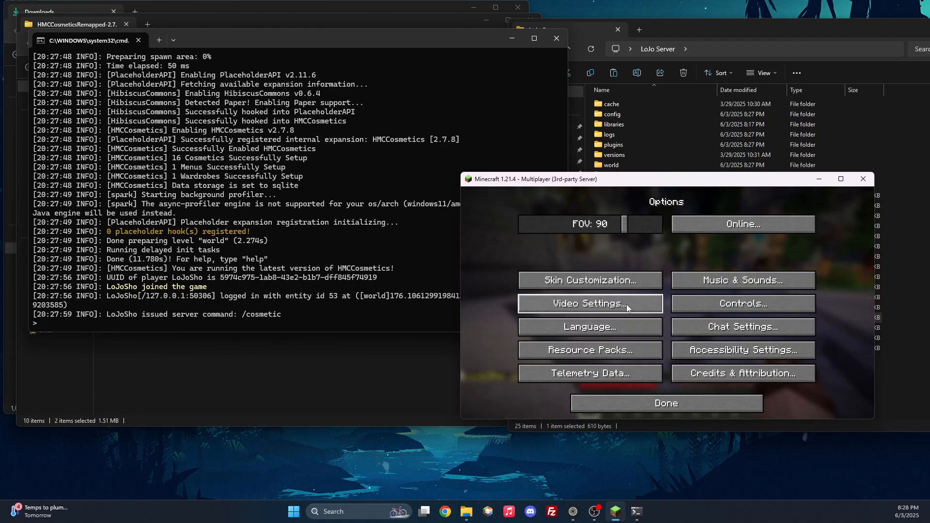
click(589, 350)
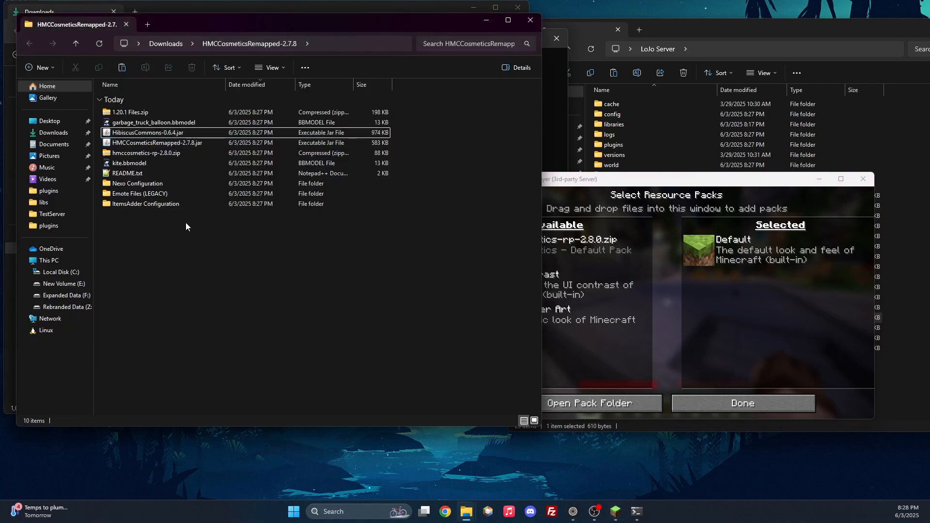
click(146, 153)
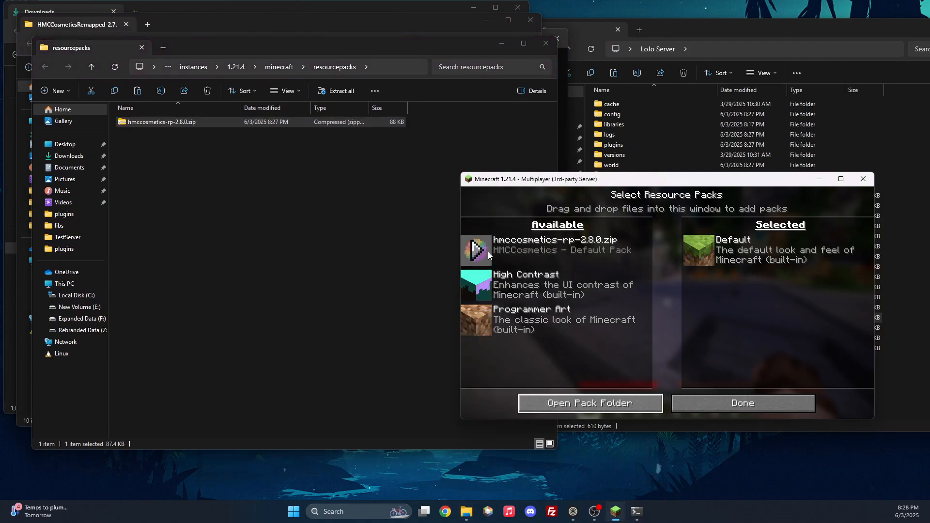
click(742, 403)
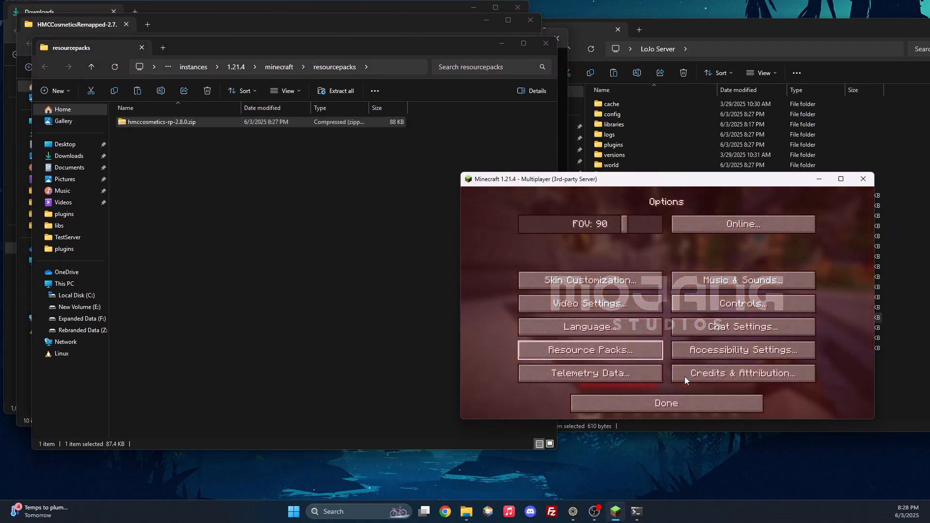
click(665, 404)
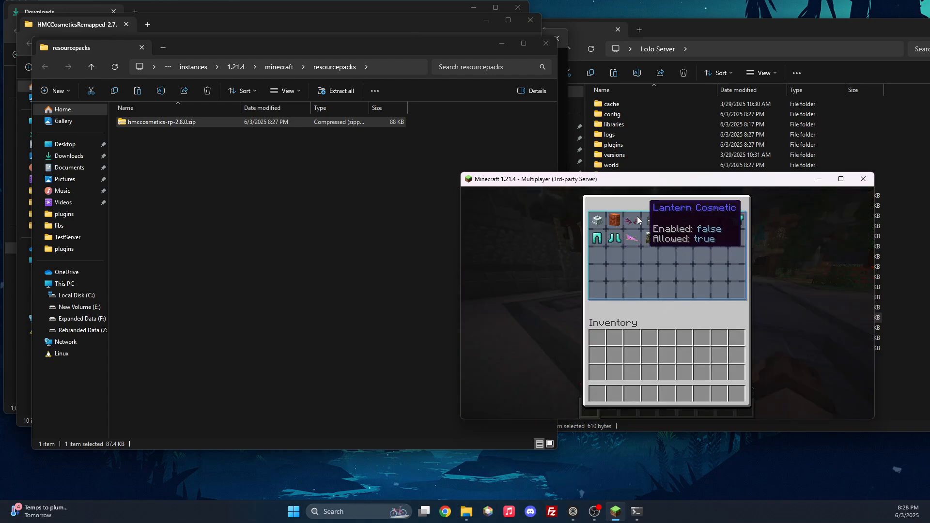
mouse_move(665, 221)
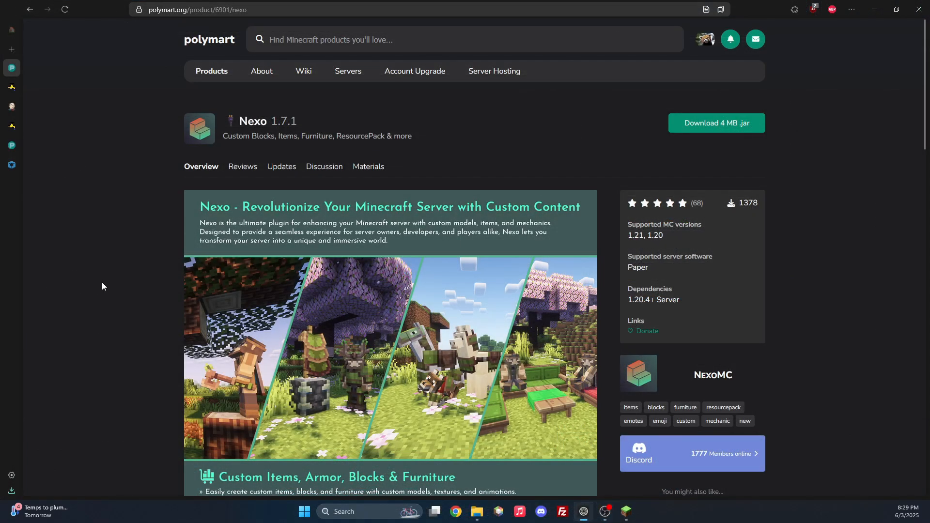
mouse_move(430, 151)
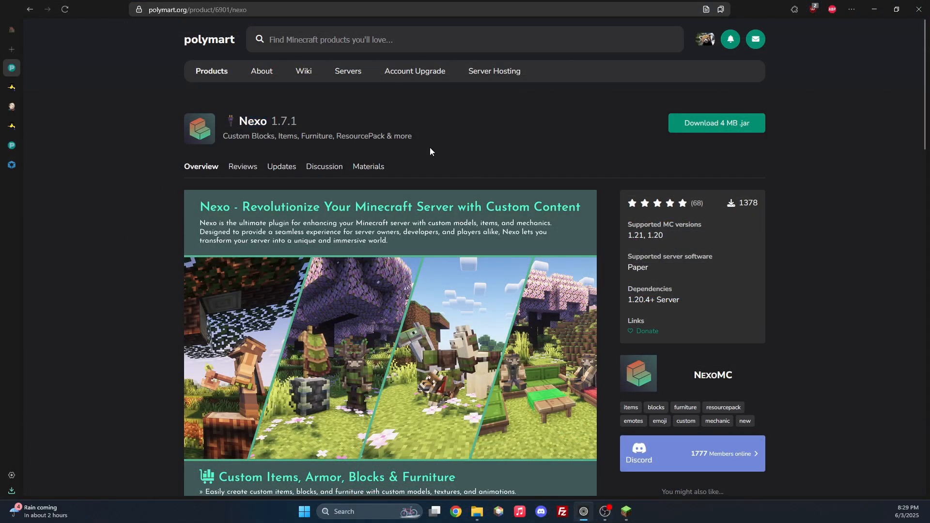
- Download the 4 MB Nexo 1.7.1 jar from its Polymart page
click(715, 123)
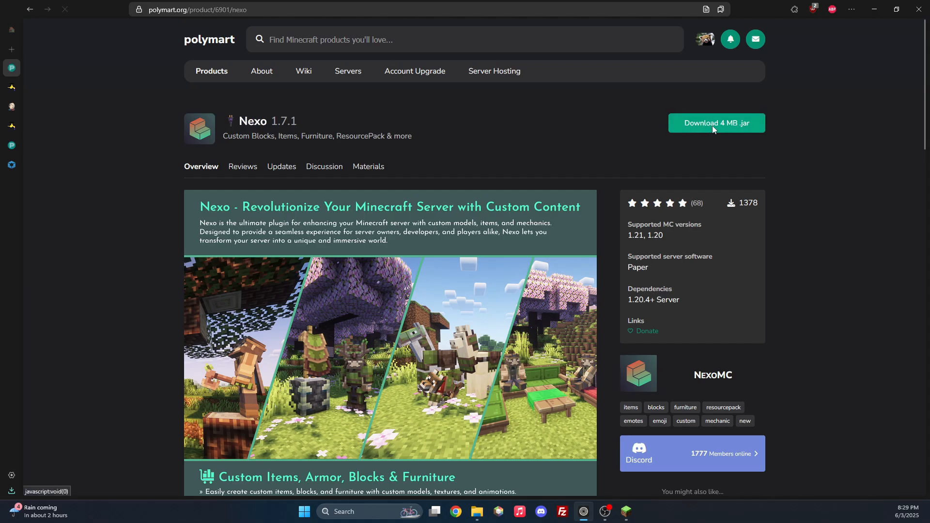
click(715, 123)
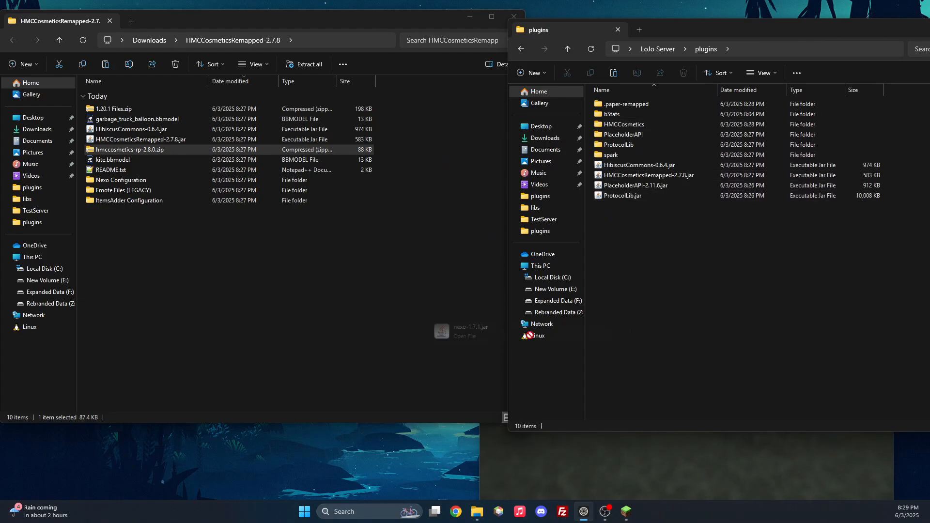
- Return to the LoJo Server folder and run start.bat with Nexo installed
click(565, 49)
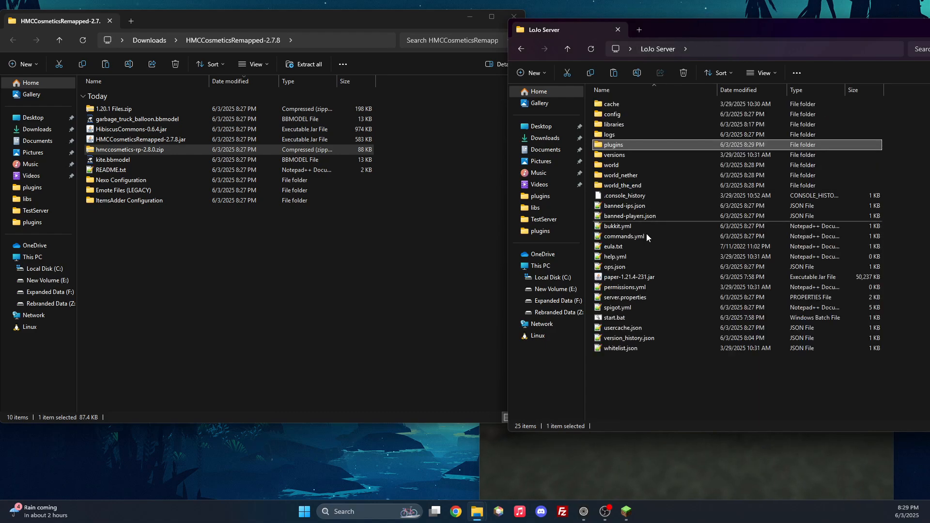
click(615, 318)
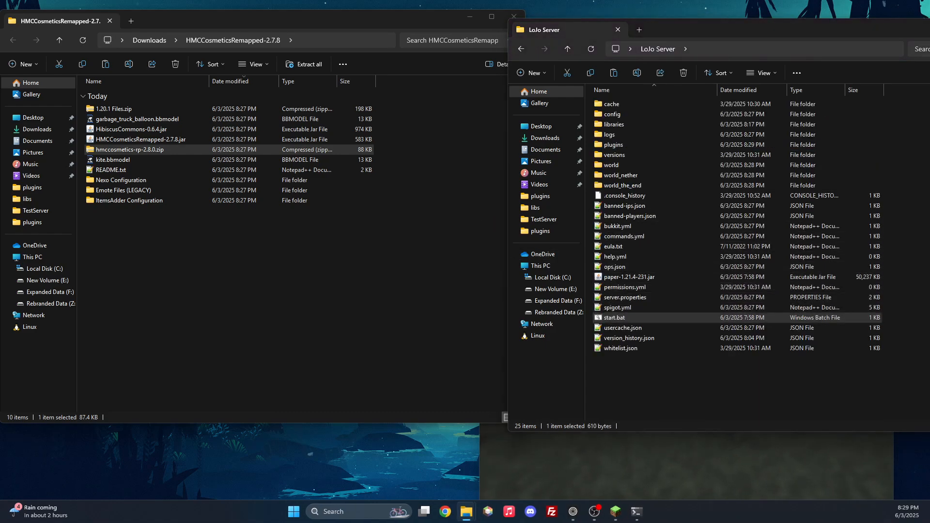
double_click(615, 318)
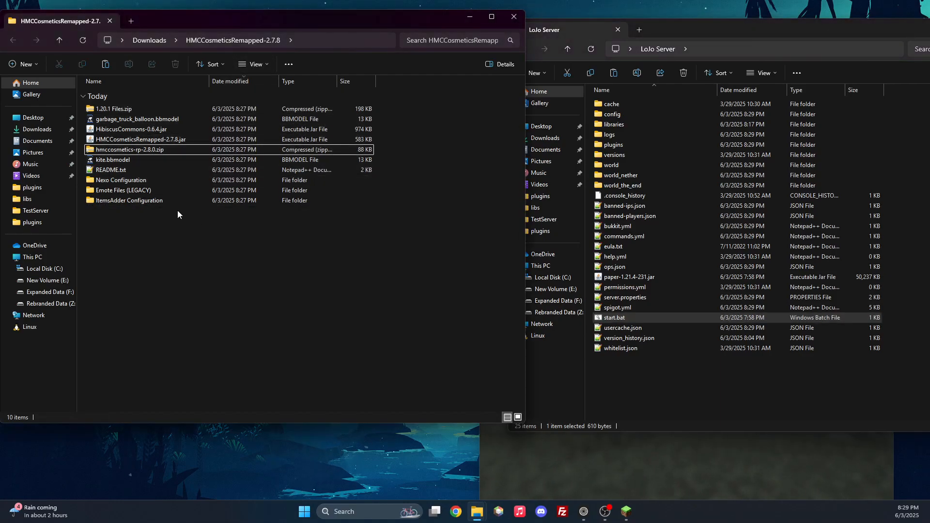
- Copy the Nexo Configuration folders into plugins, replacing existing files, and restart the server
double_click(122, 180)
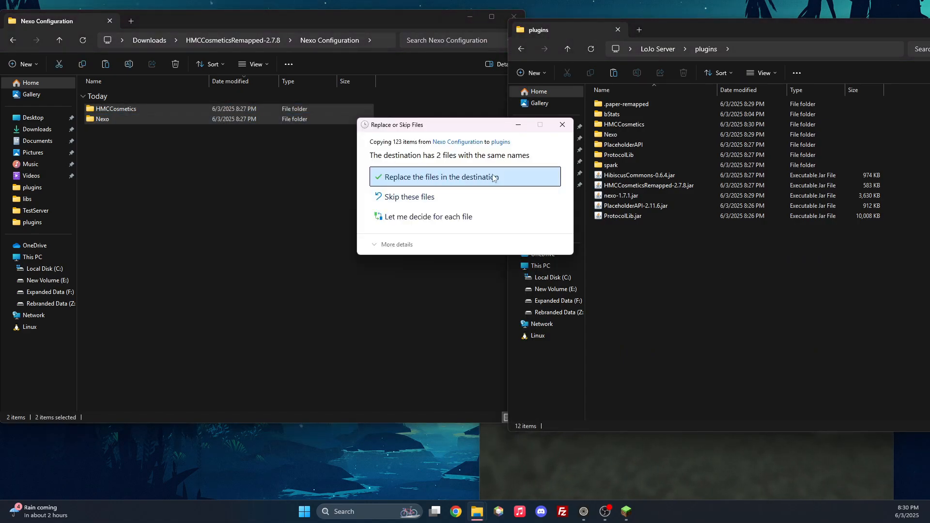
mouse_move(470, 181)
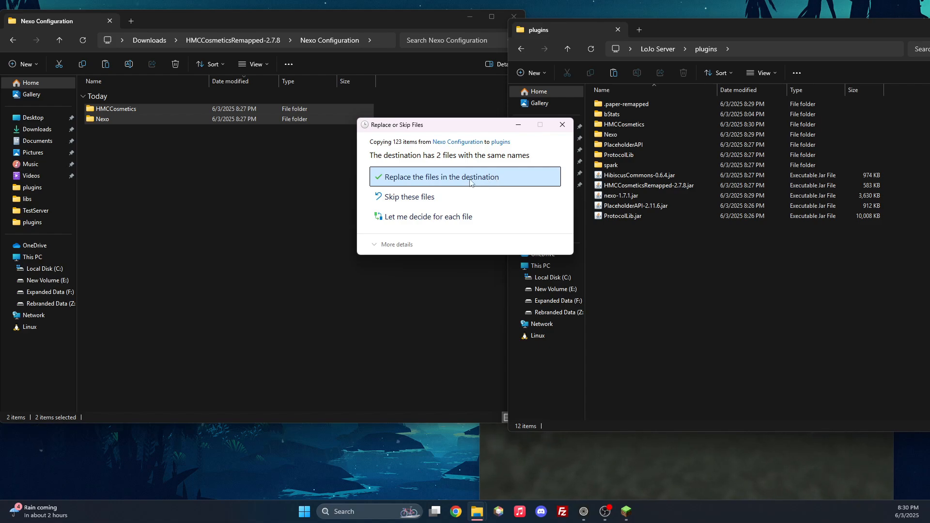
click(439, 177)
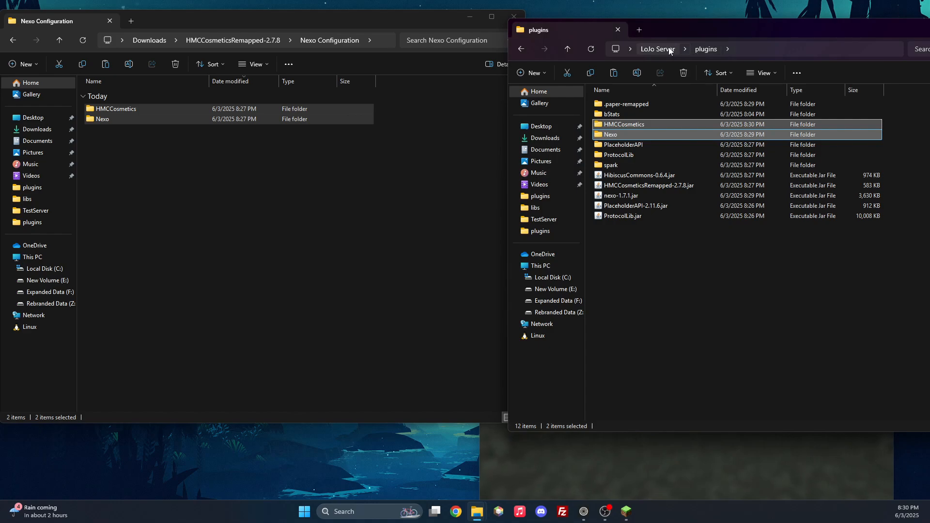
click(657, 48)
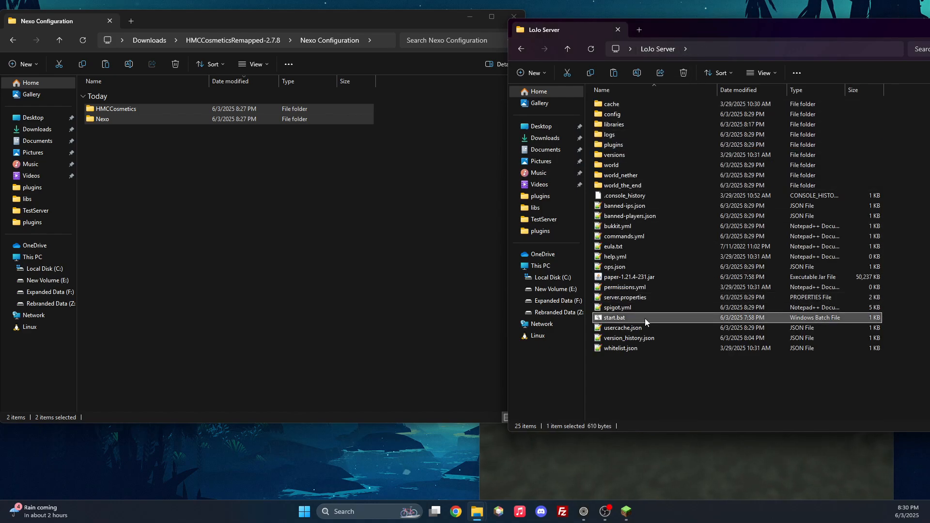
double_click(614, 317)
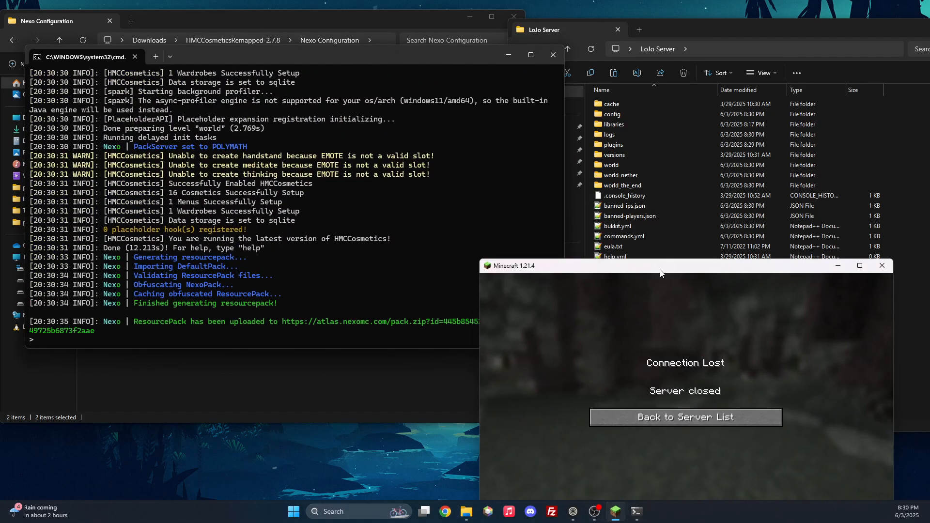
- Rejoin localhost, run /cosmetic, then confirm the active resource packs
click(684, 417)
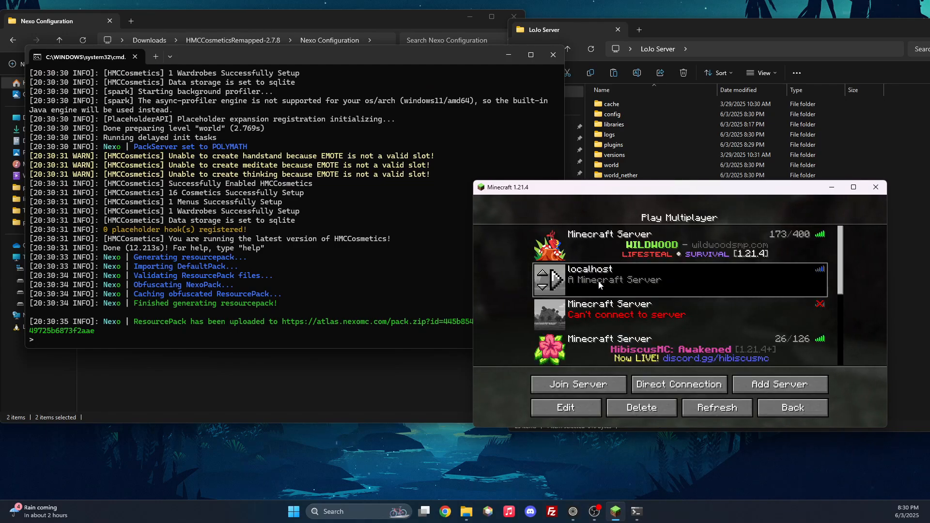
click(577, 383)
text(/cosmetic)
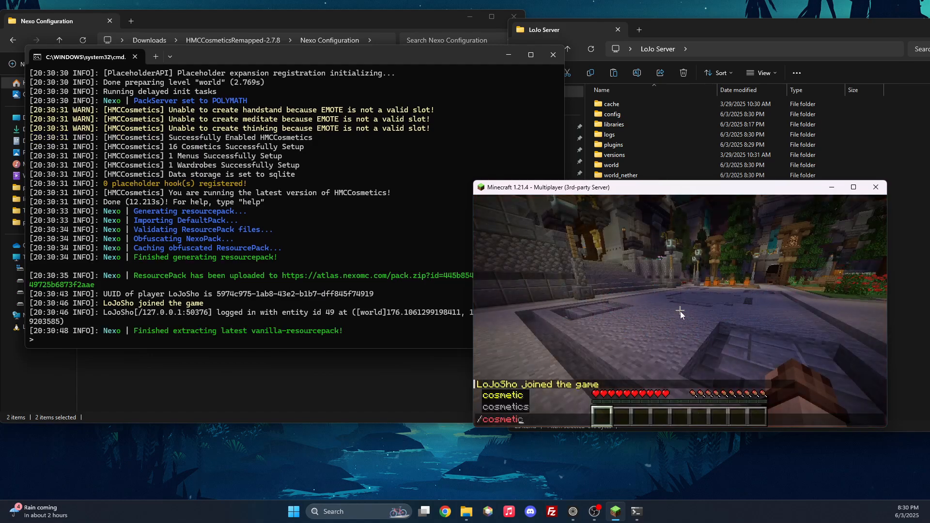
key(Return)
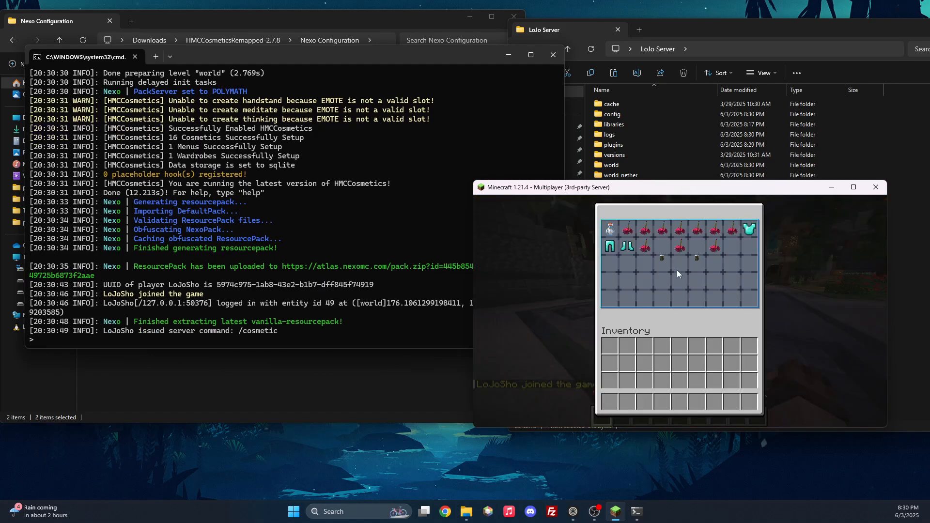
key(Escape)
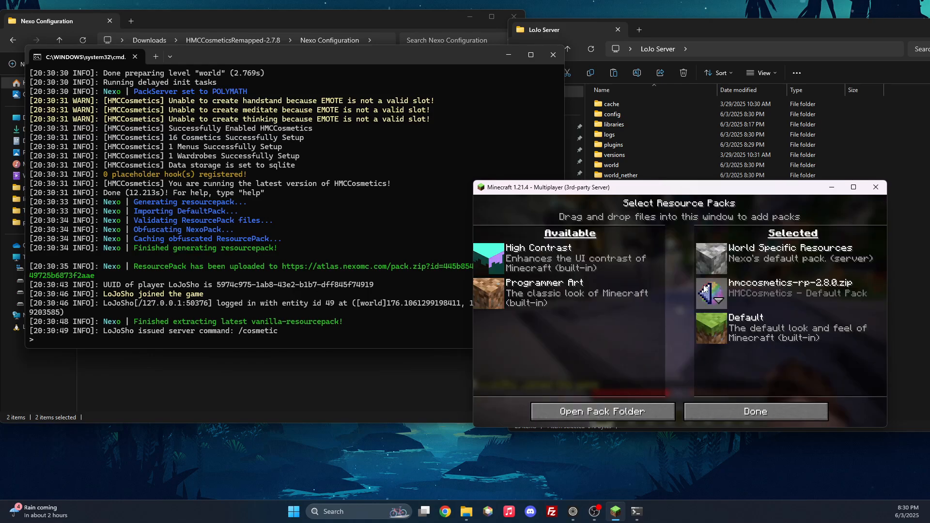
click(754, 412)
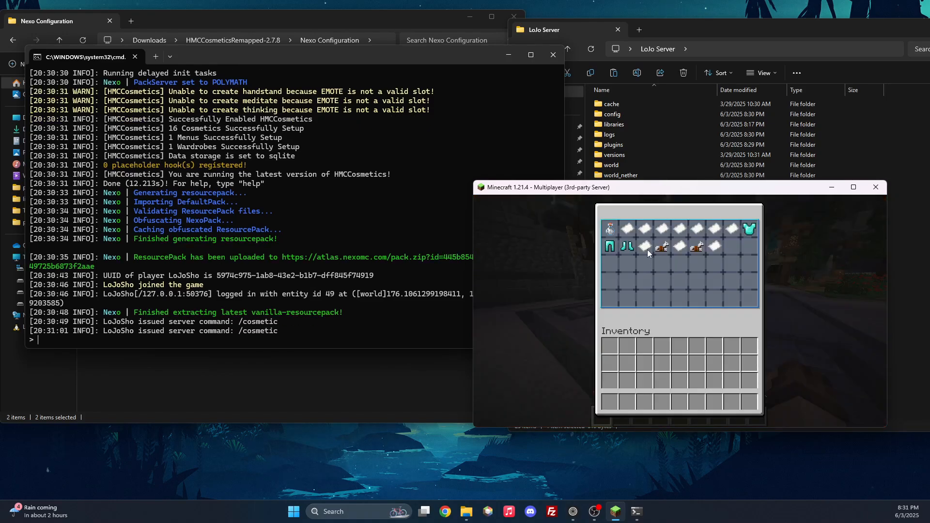
- Close the untextured menu, then exit the restarted menu showing Hibiscus Flower, Chestplate and Boots
key(Escape)
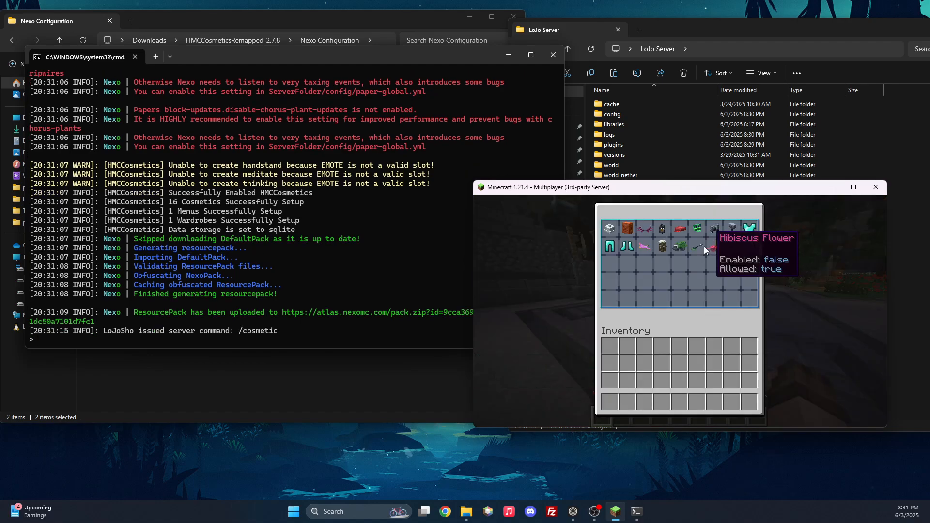
mouse_move(750, 229)
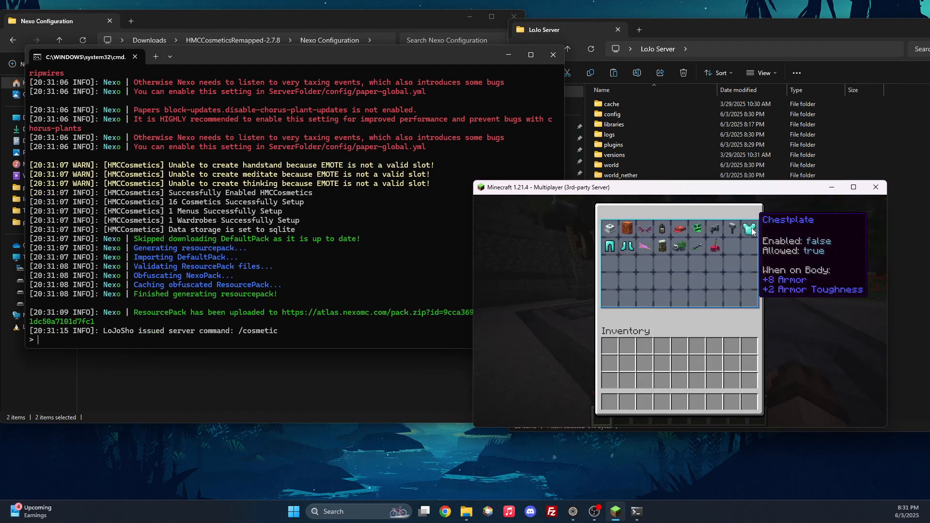
mouse_move(627, 246)
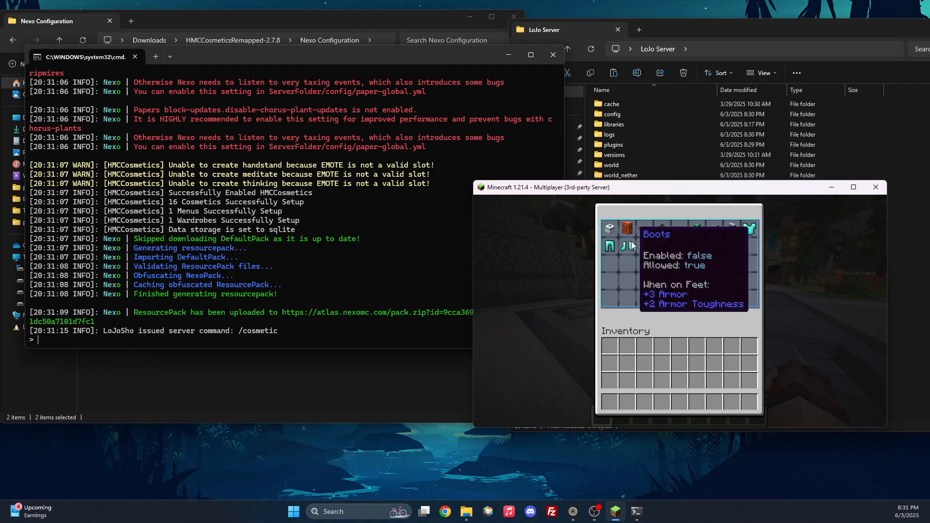
key(Escape)
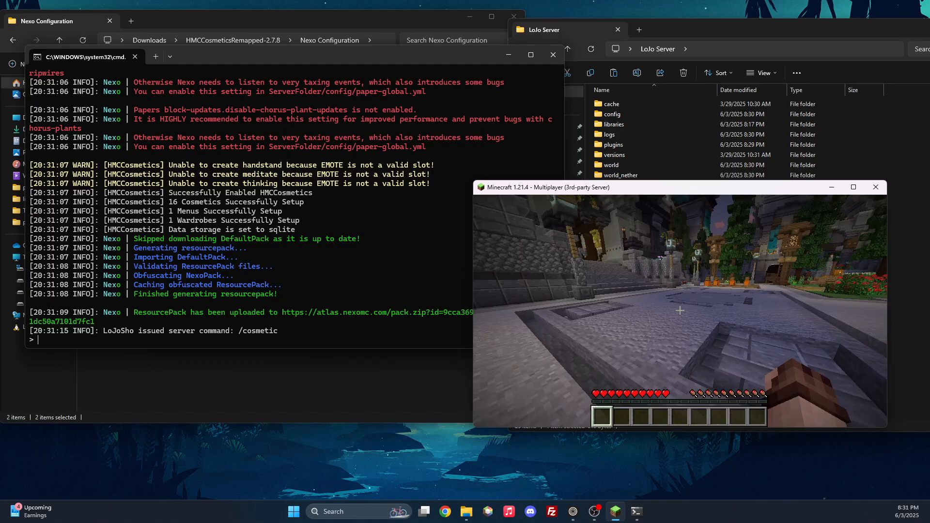